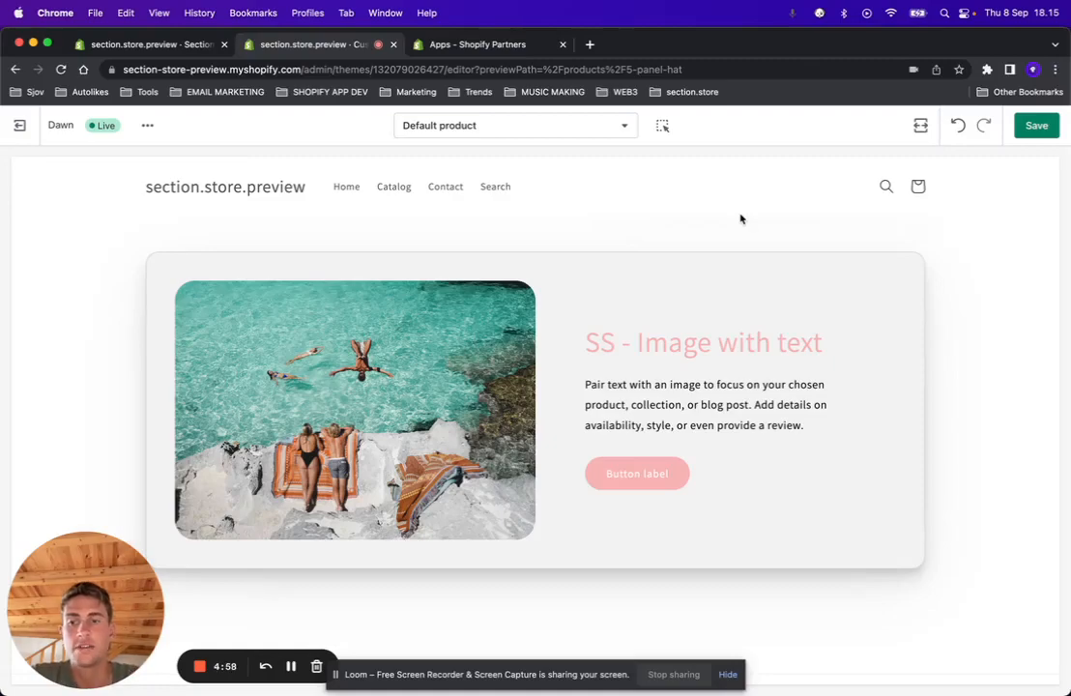
mouse_move(746, 255)
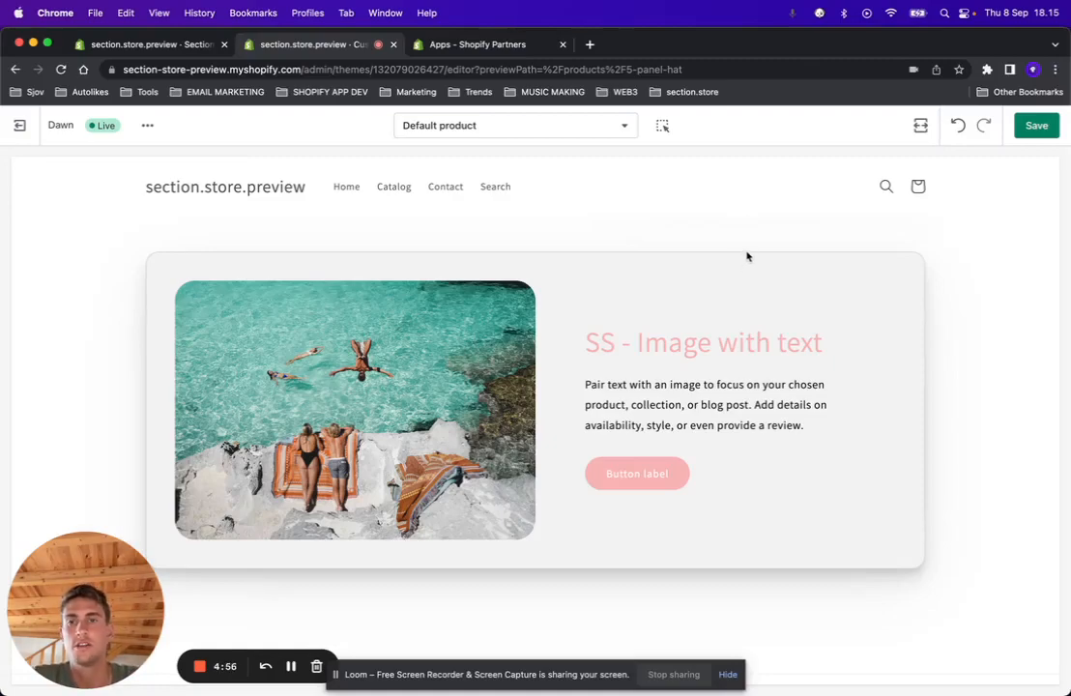
- Scroll through the Section Store catalogue of purchasable sections
scroll(down, 3)
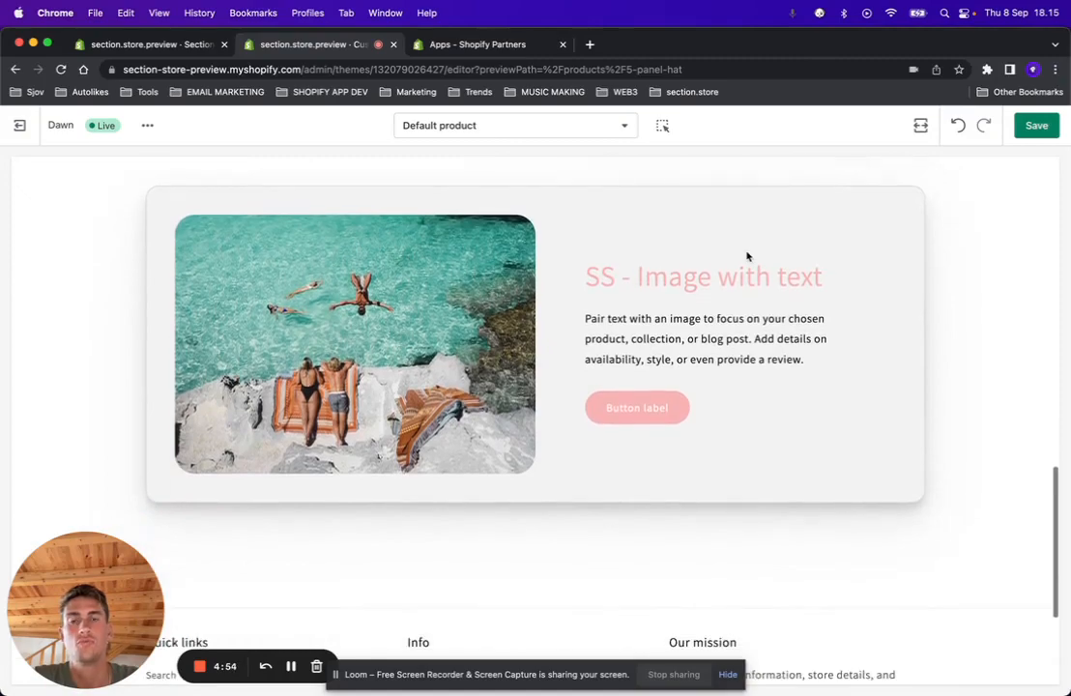
mouse_move(789, 248)
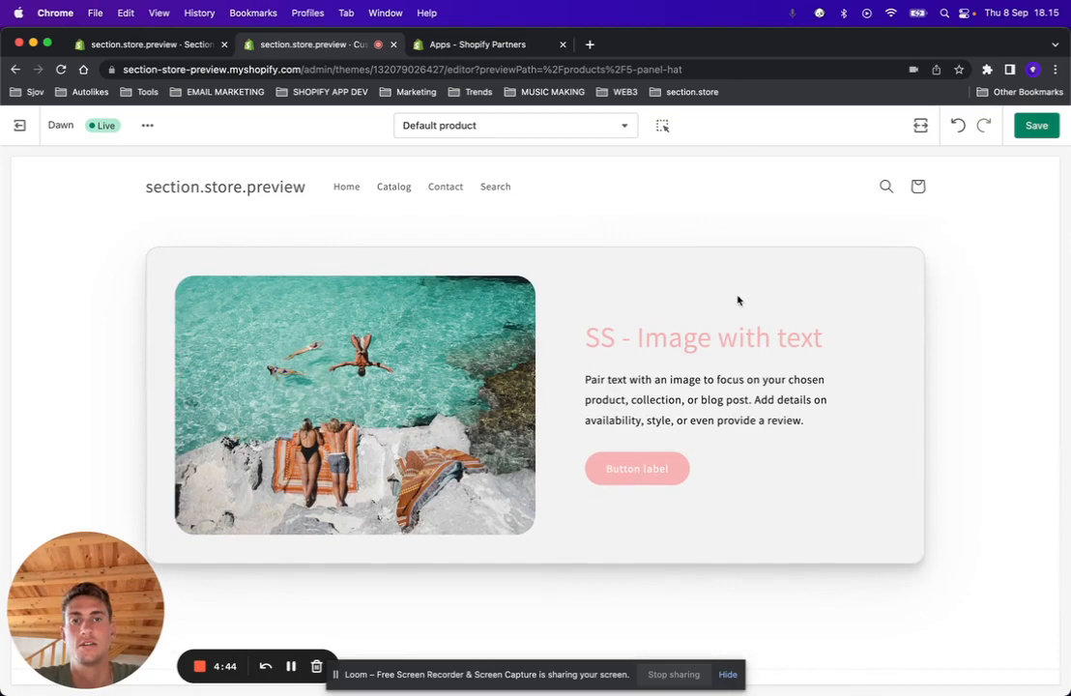
scroll(down, 3)
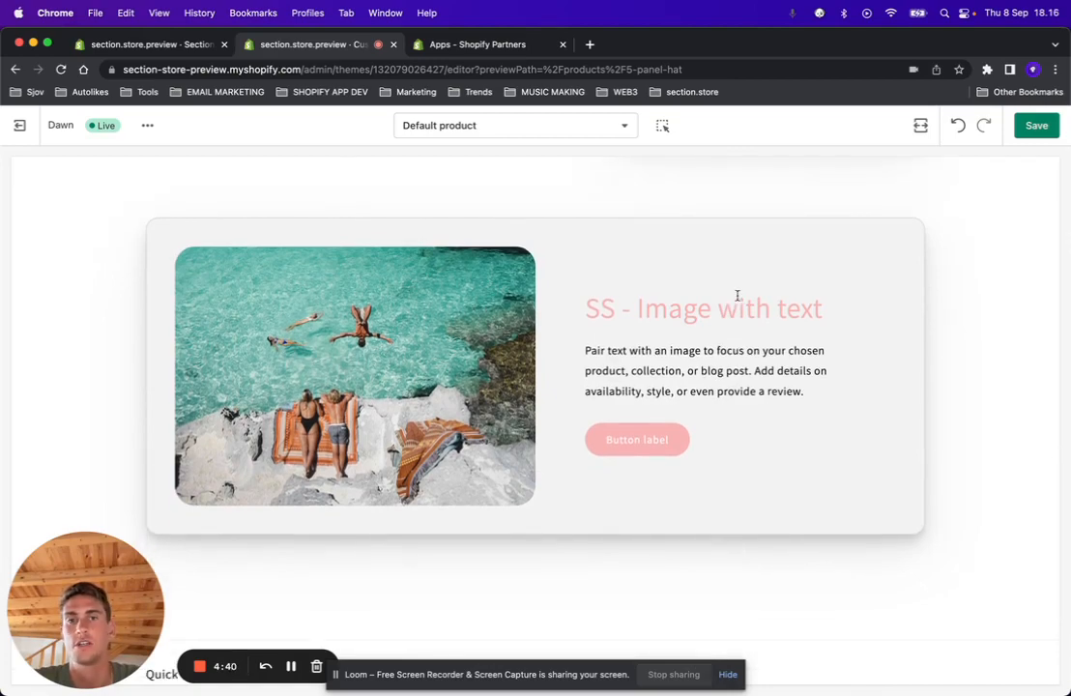
mouse_move(464, 350)
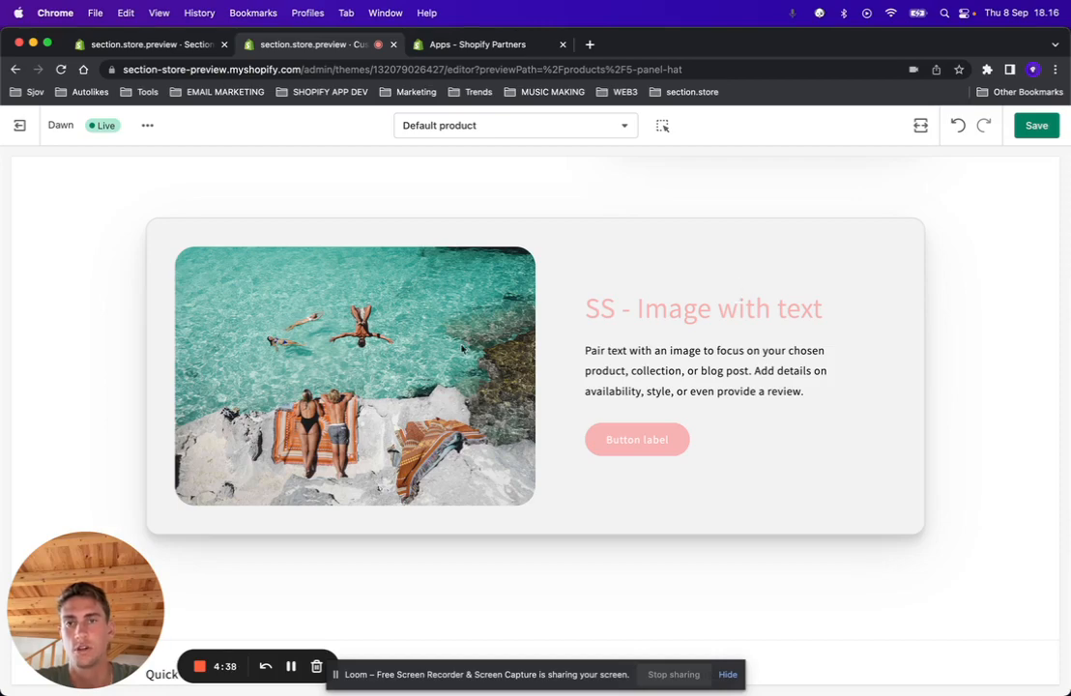
mouse_move(654, 198)
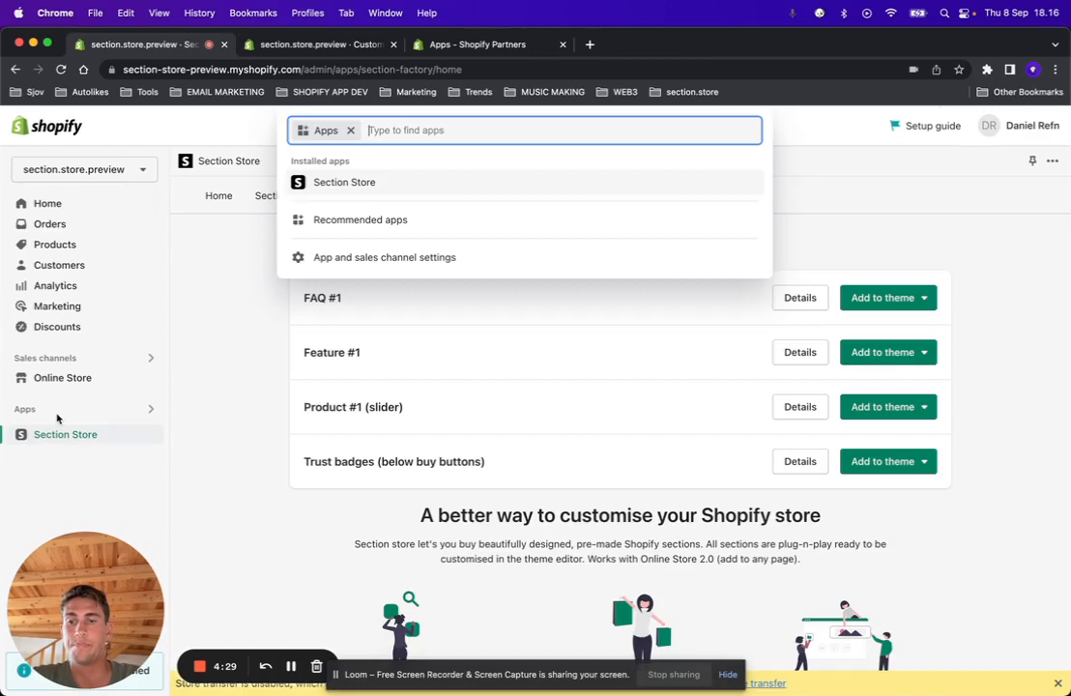
mouse_move(166, 254)
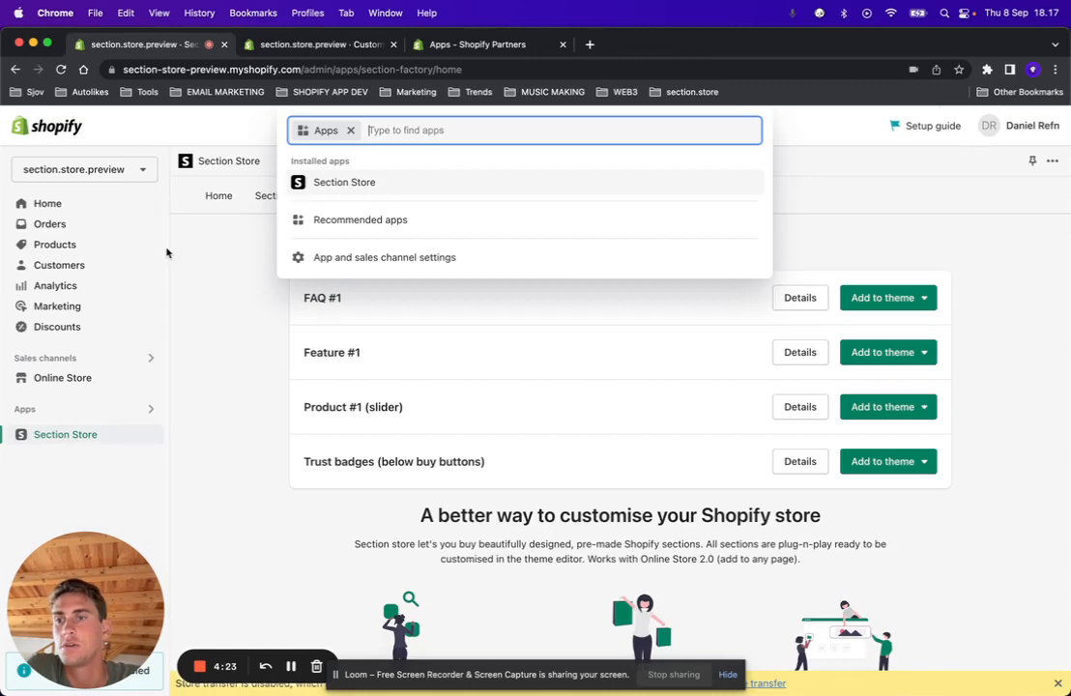
mouse_move(131, 395)
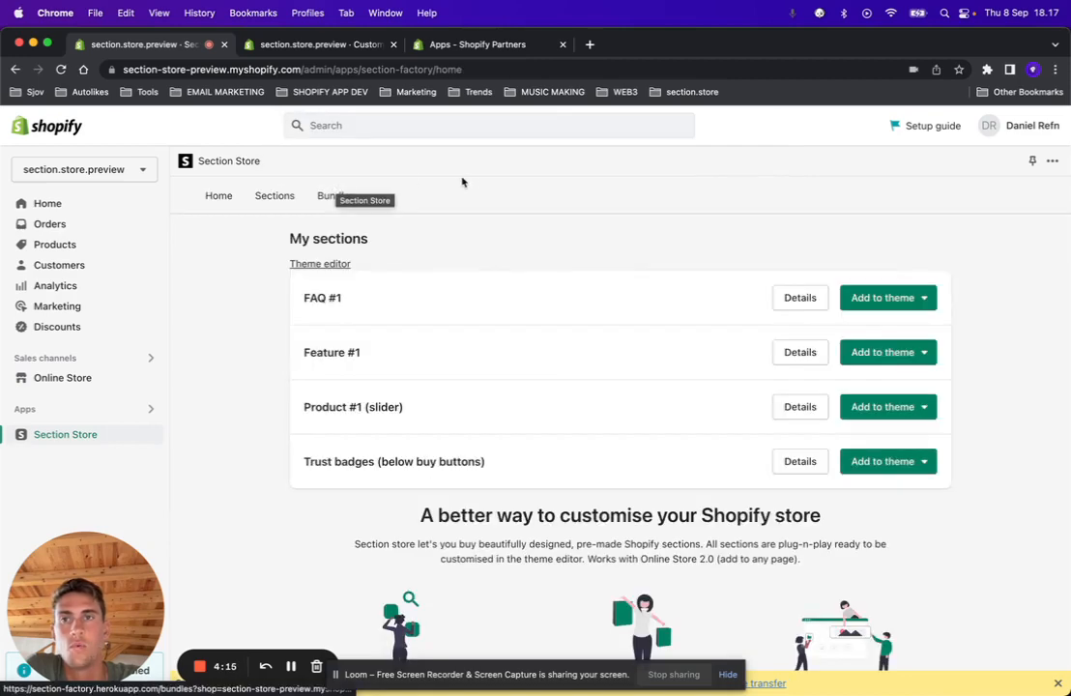
click(274, 196)
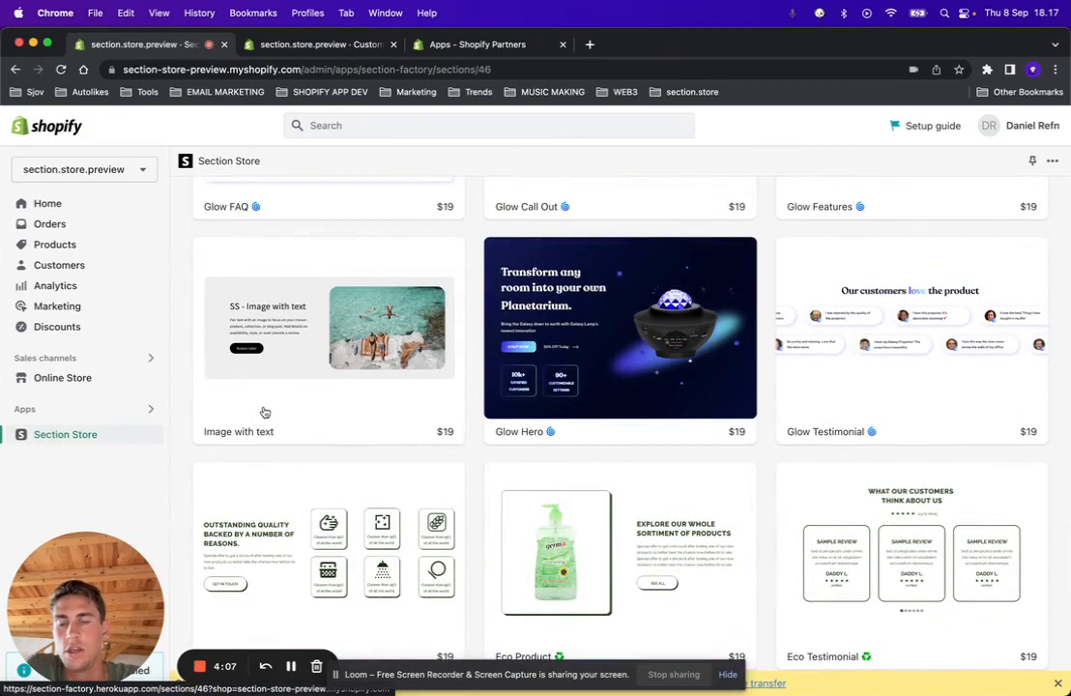
click(328, 329)
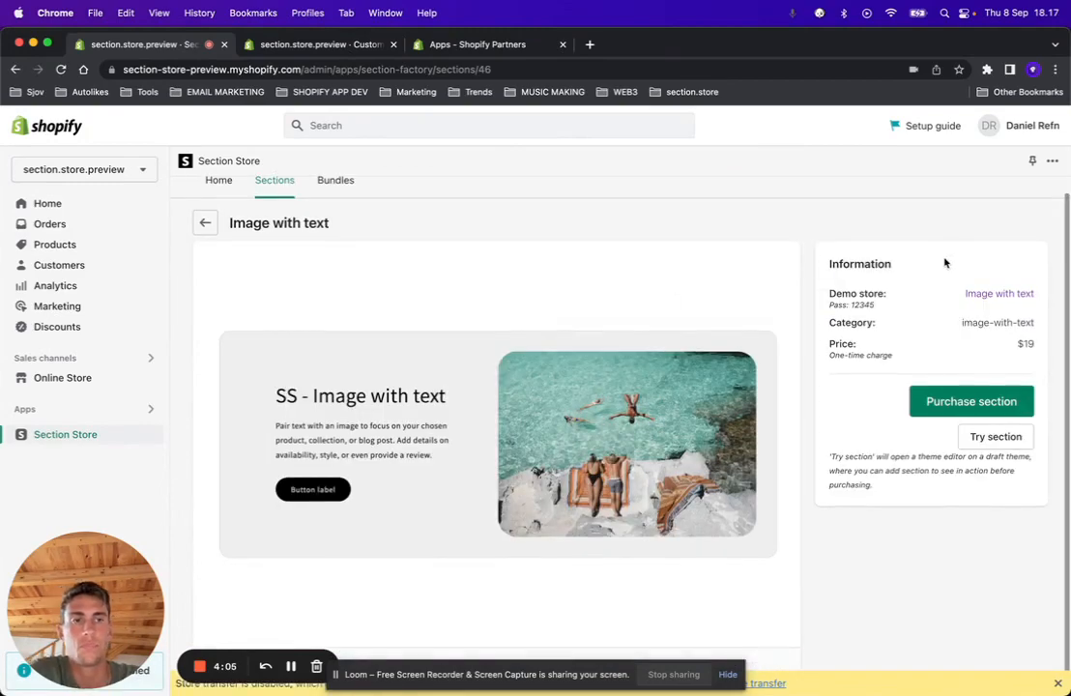
click(971, 400)
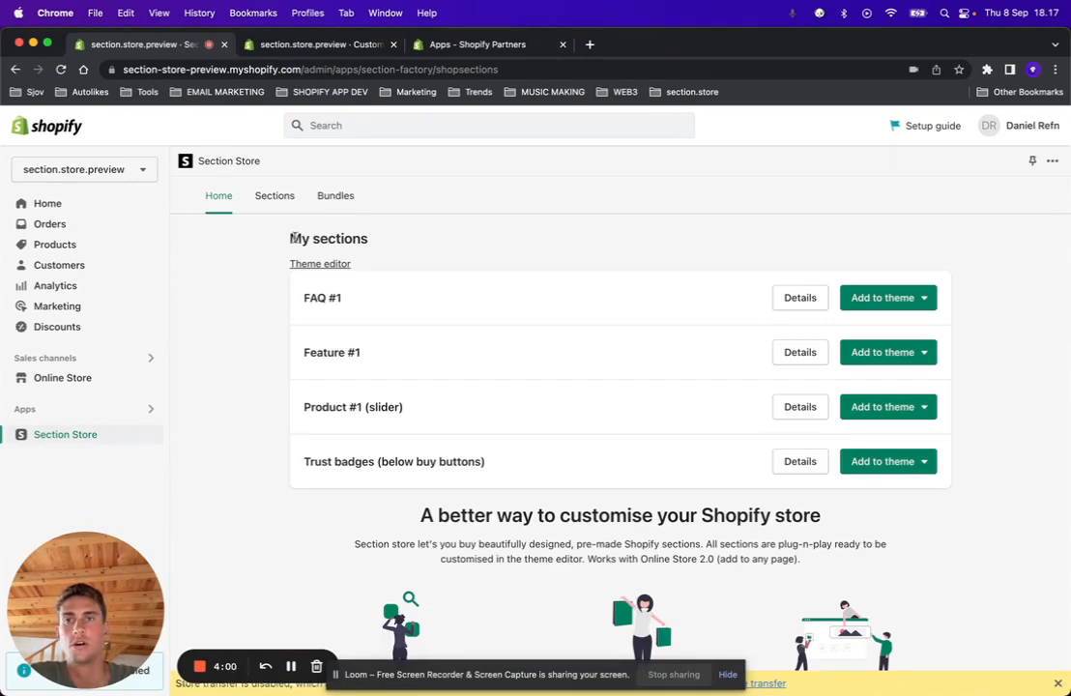
mouse_move(711, 240)
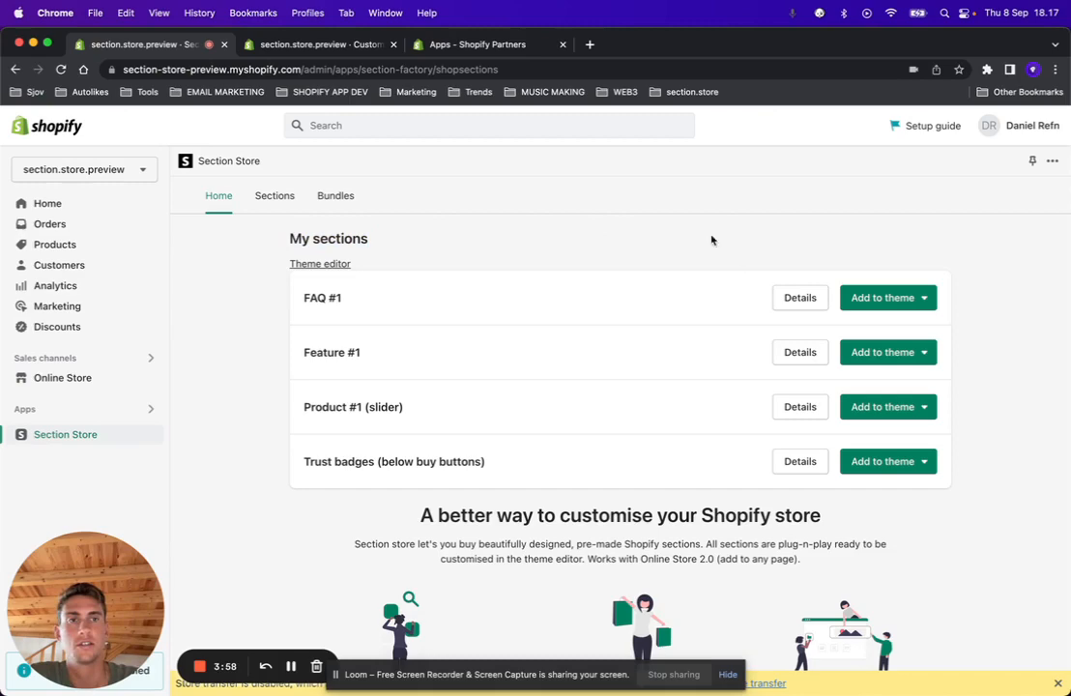
mouse_move(580, 310)
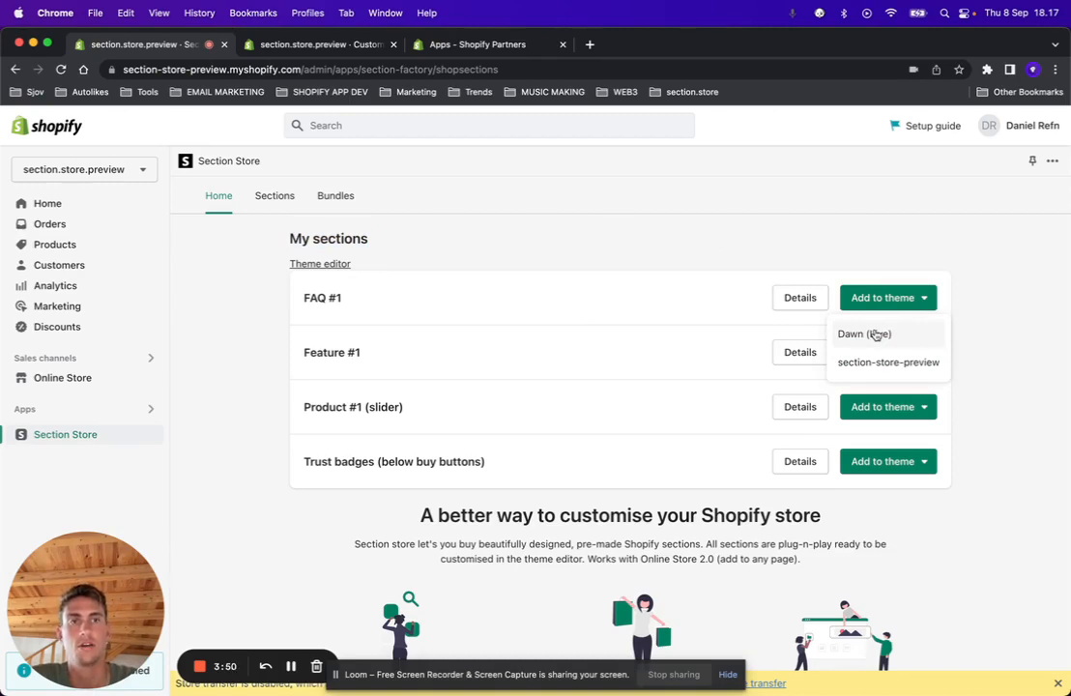
mouse_move(621, 212)
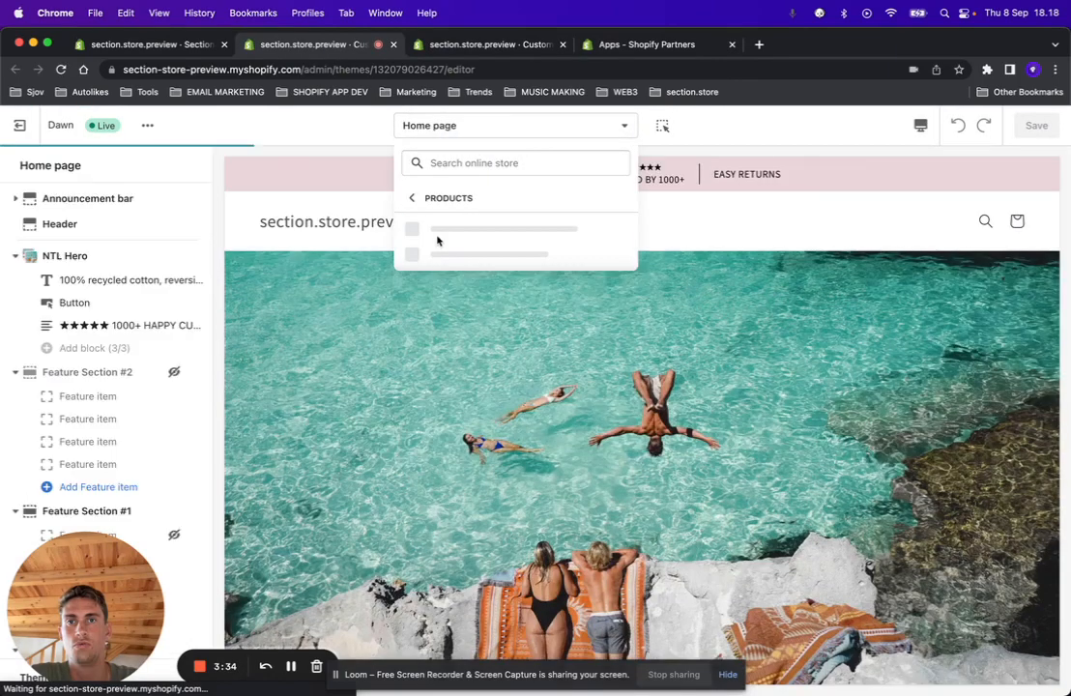
- Switch the theme editor to the Default product template
click(503, 228)
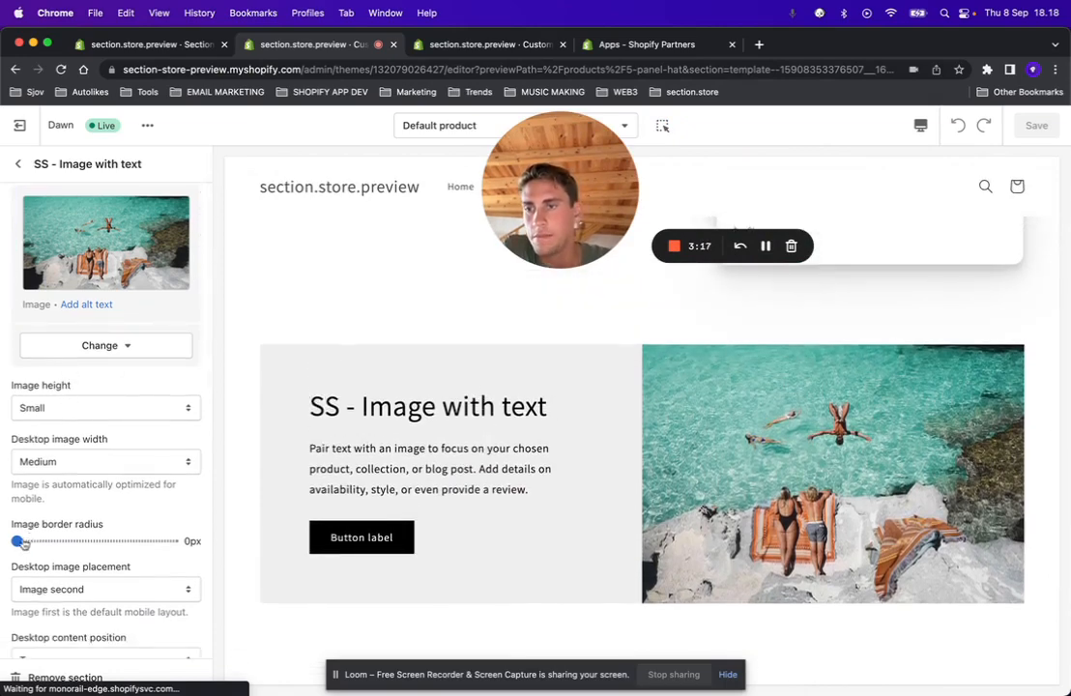
- Round the image corners with a 22px border radius
drag(15, 542, 31, 541)
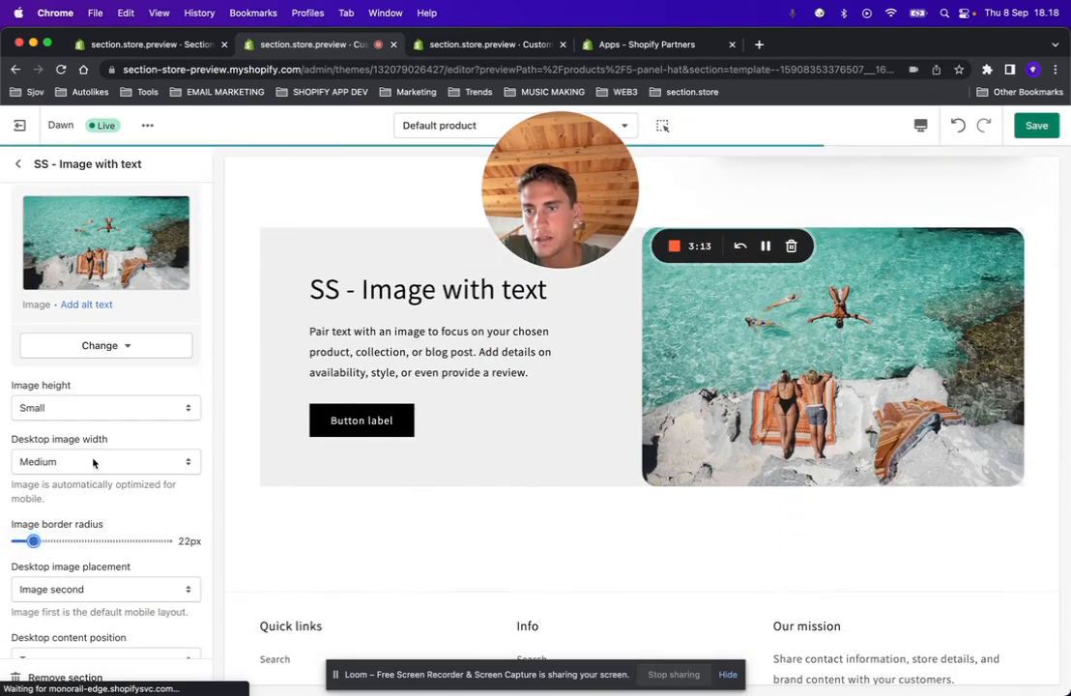
scroll(down, 3)
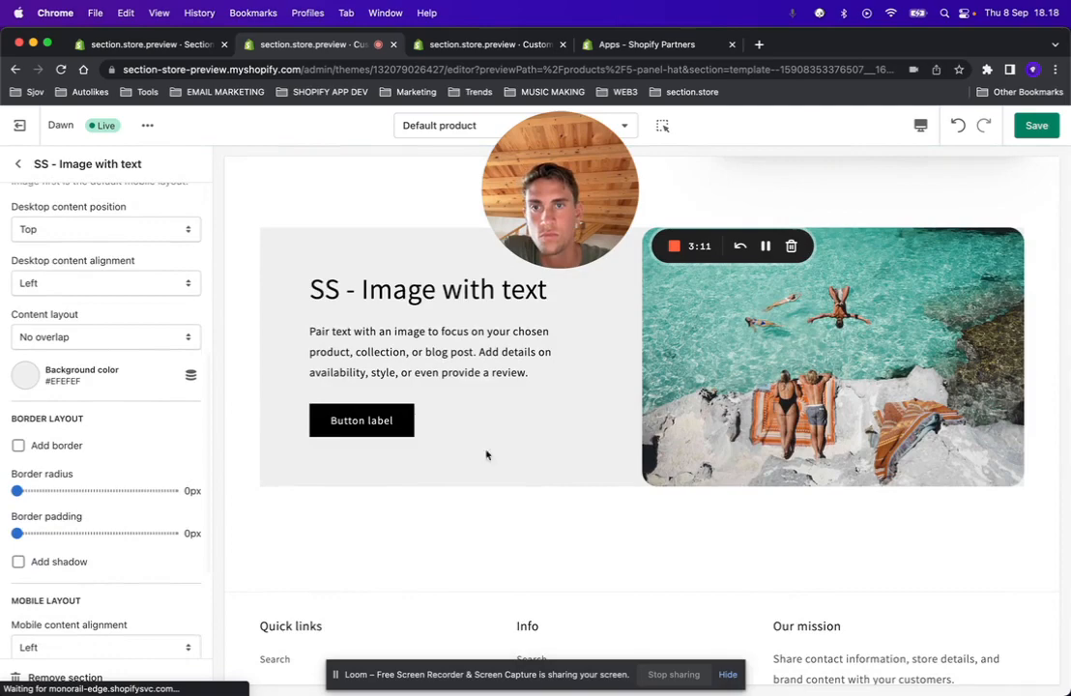
scroll(down, 3)
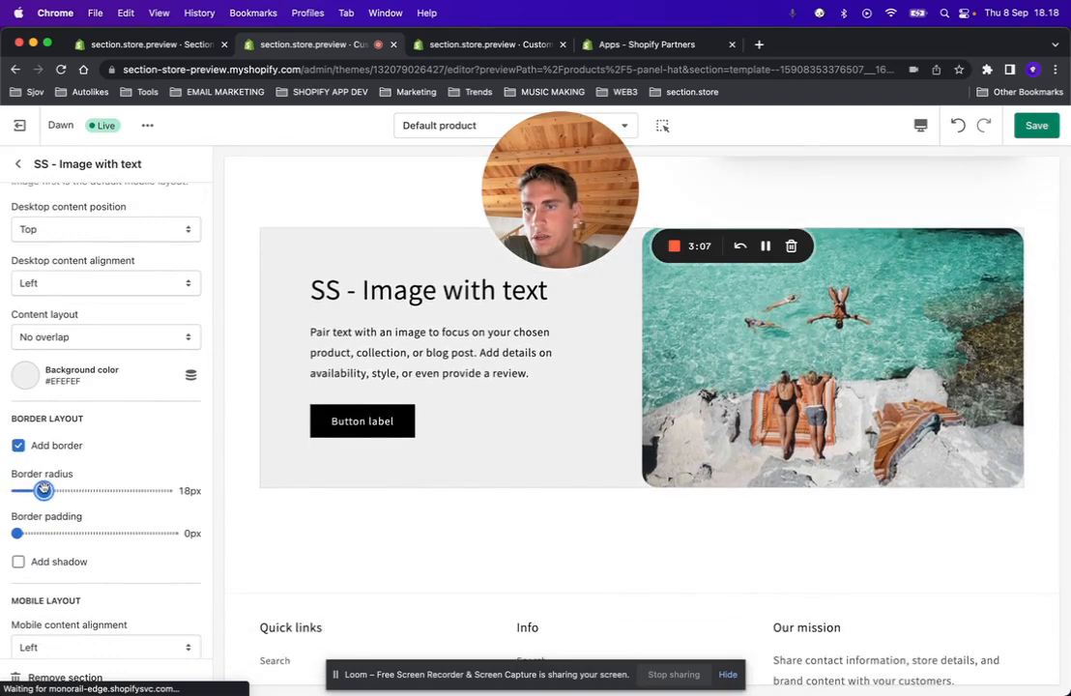
- Add a section border with 22px radius and 40px inner padding
drag(42, 491, 47, 491)
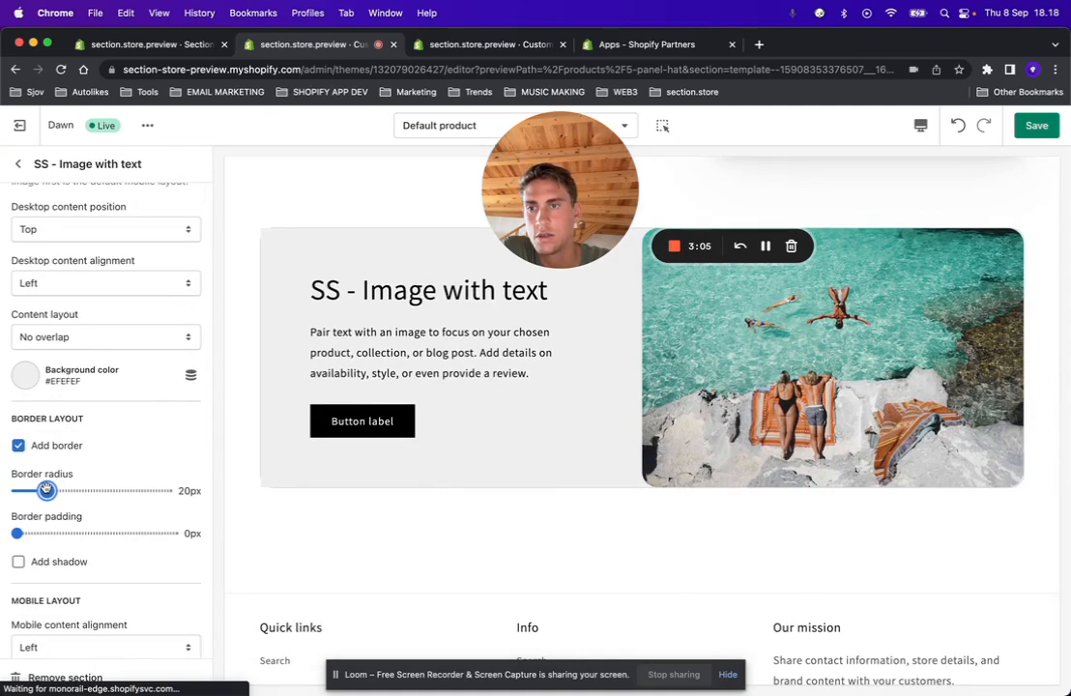
drag(16, 534, 70, 534)
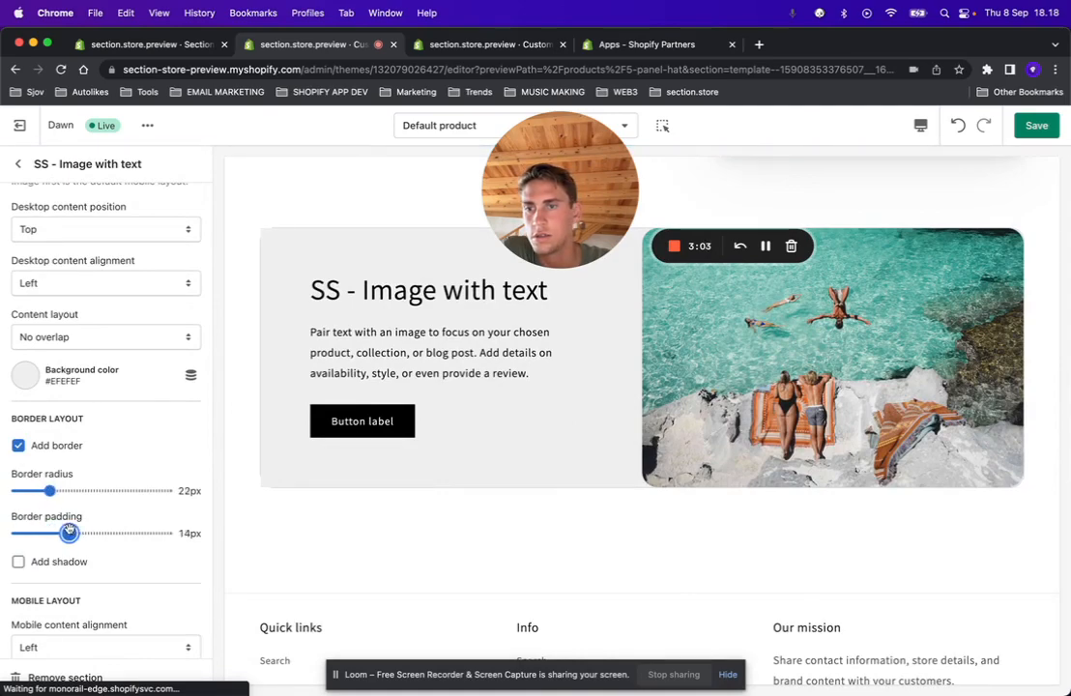
drag(70, 534, 166, 534)
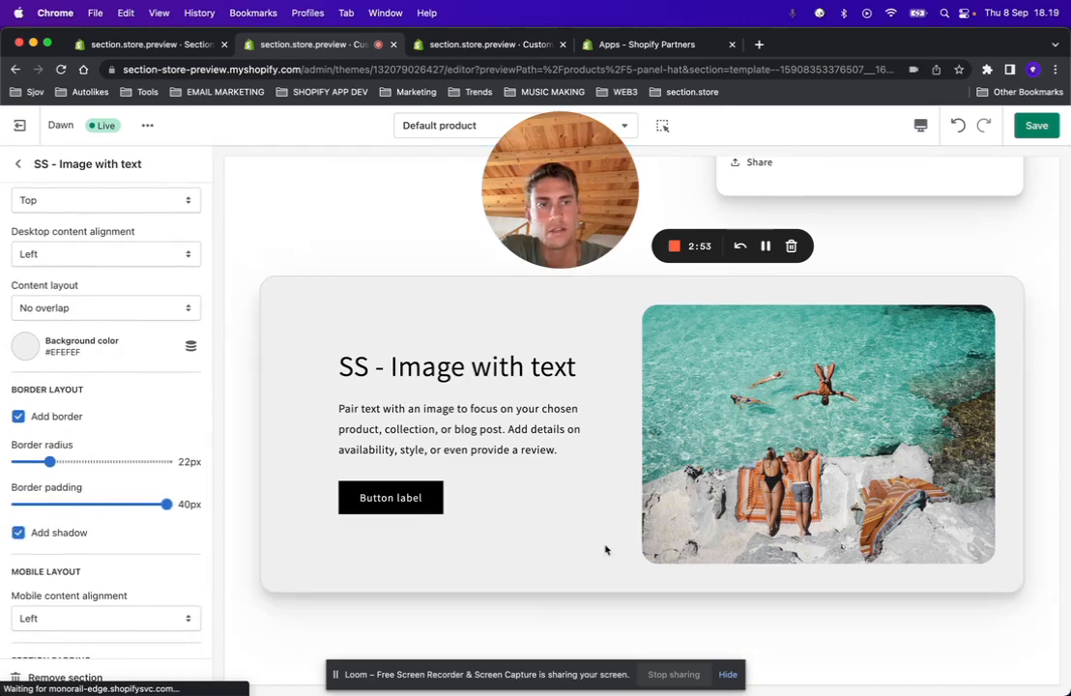
scroll(down, 3)
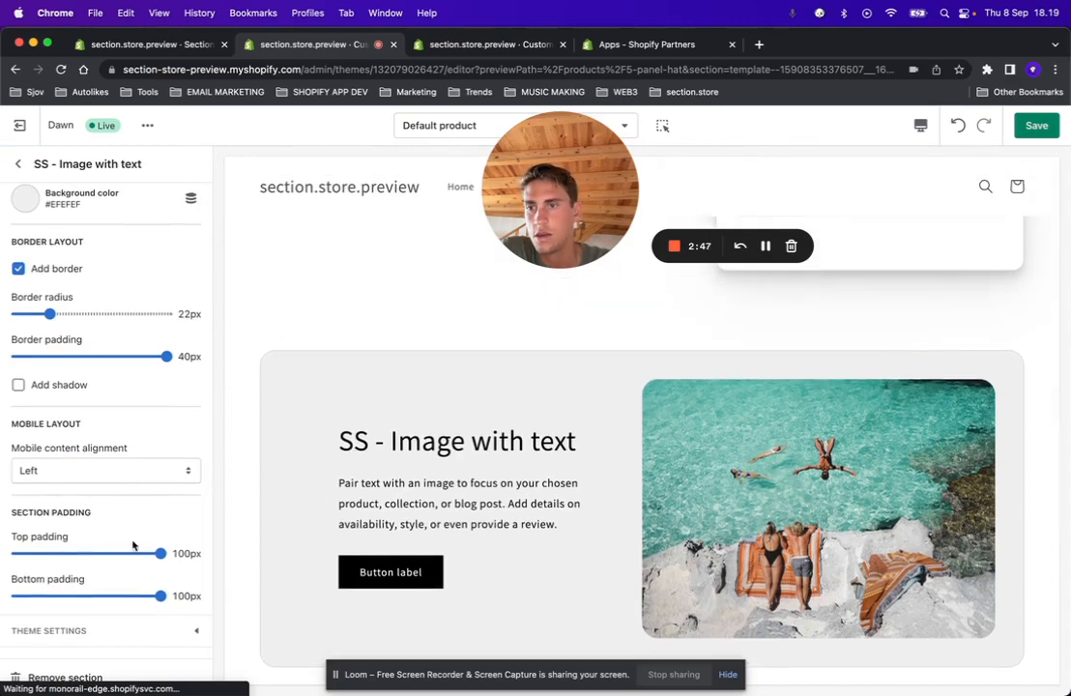
- Set Desktop image placement to Image first so the image sits left of the text
drag(161, 553, 81, 553)
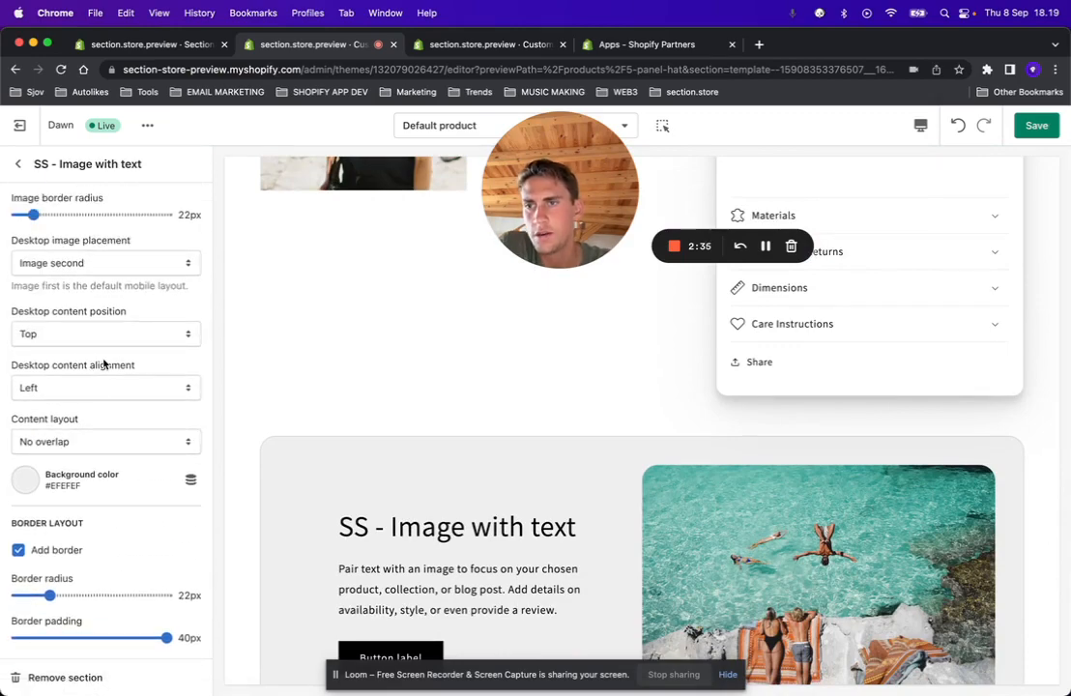
click(100, 263)
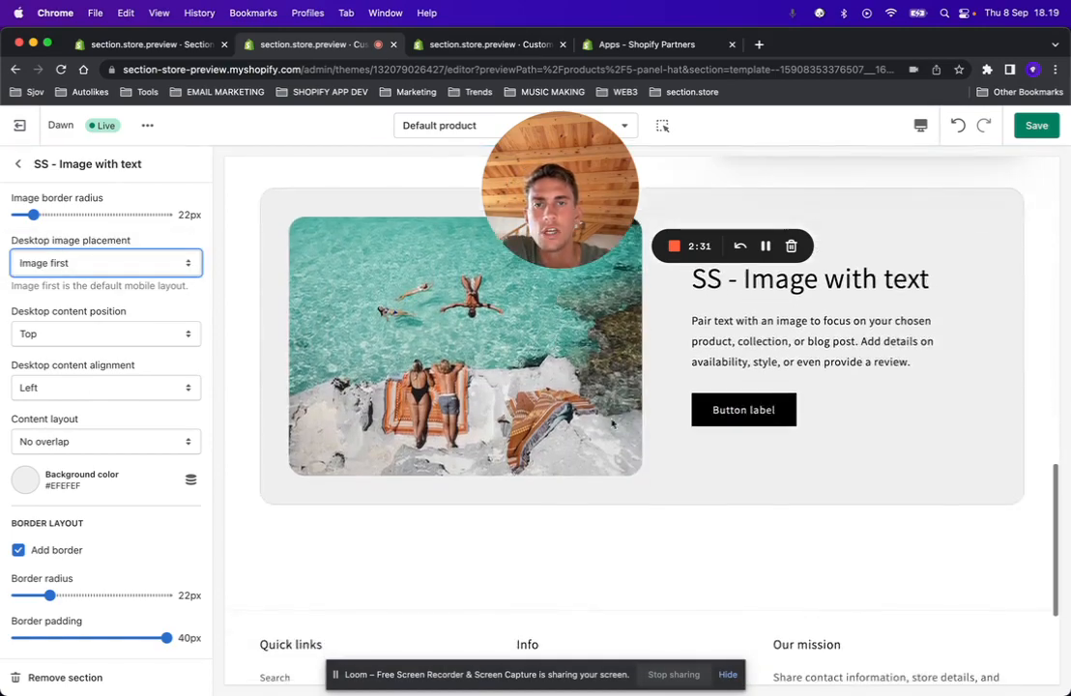
scroll(down, 3)
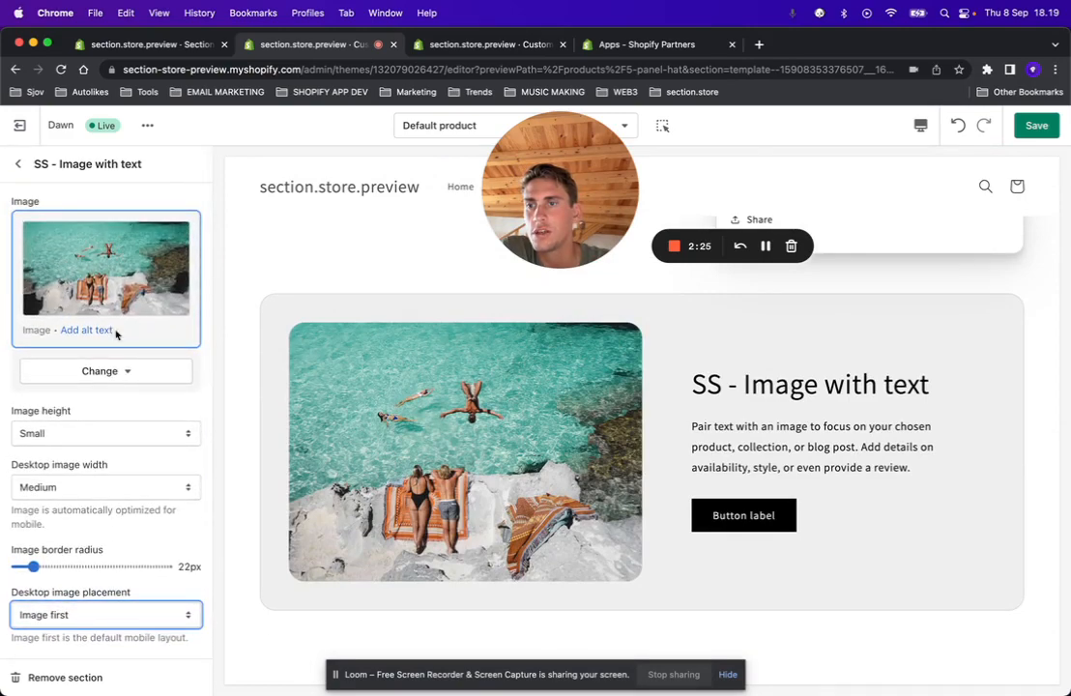
scroll(down, 3)
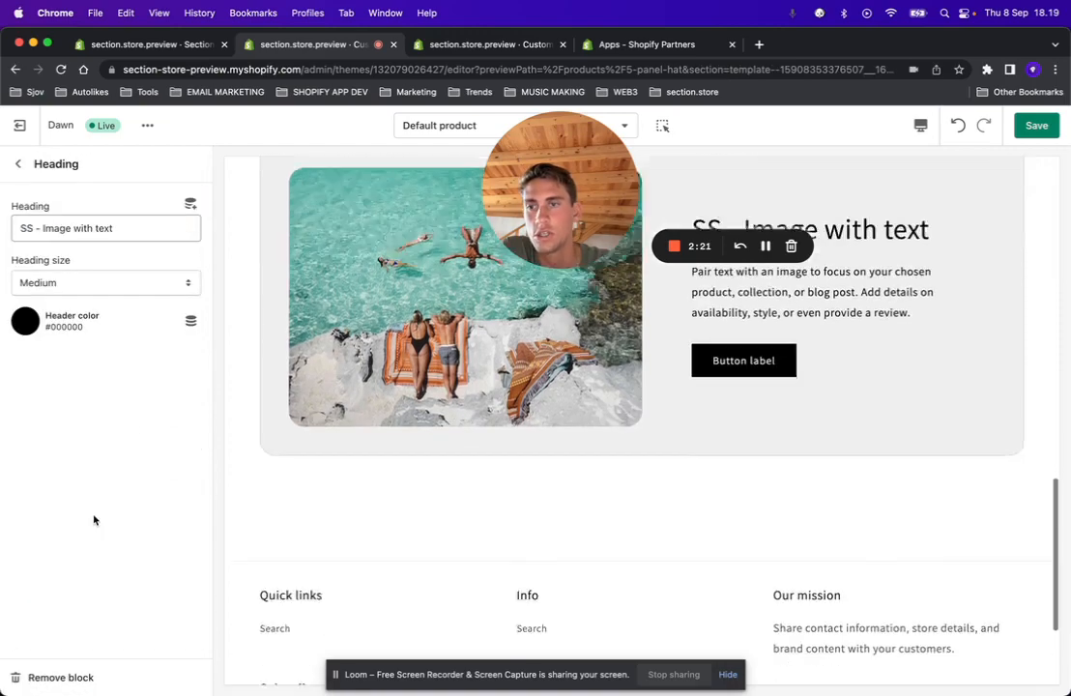
- Check the Heading block's colour picker, then return to the sections list
click(25, 321)
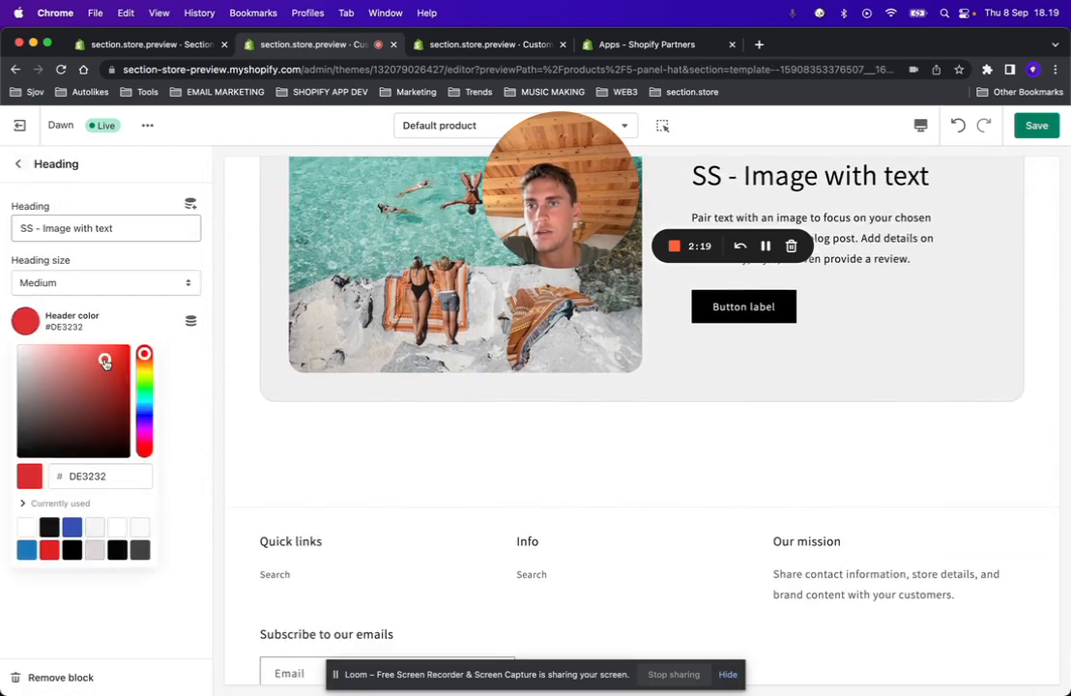
click(97, 348)
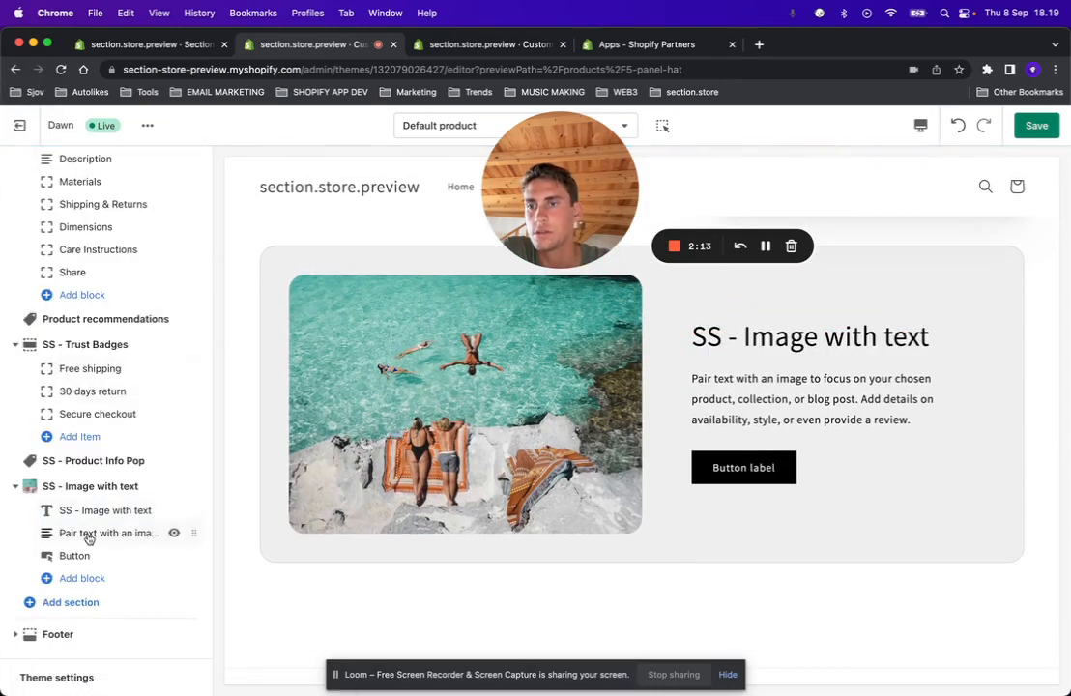
- Set the Button block's border radius to 30px for a pill shape
click(74, 555)
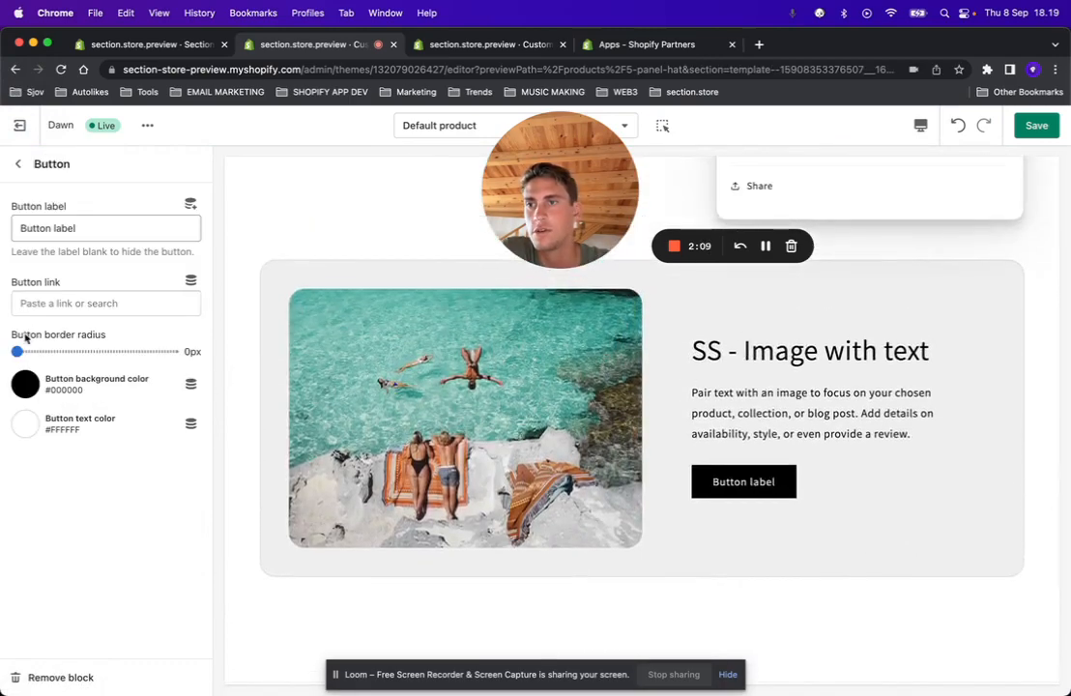
drag(15, 352, 62, 352)
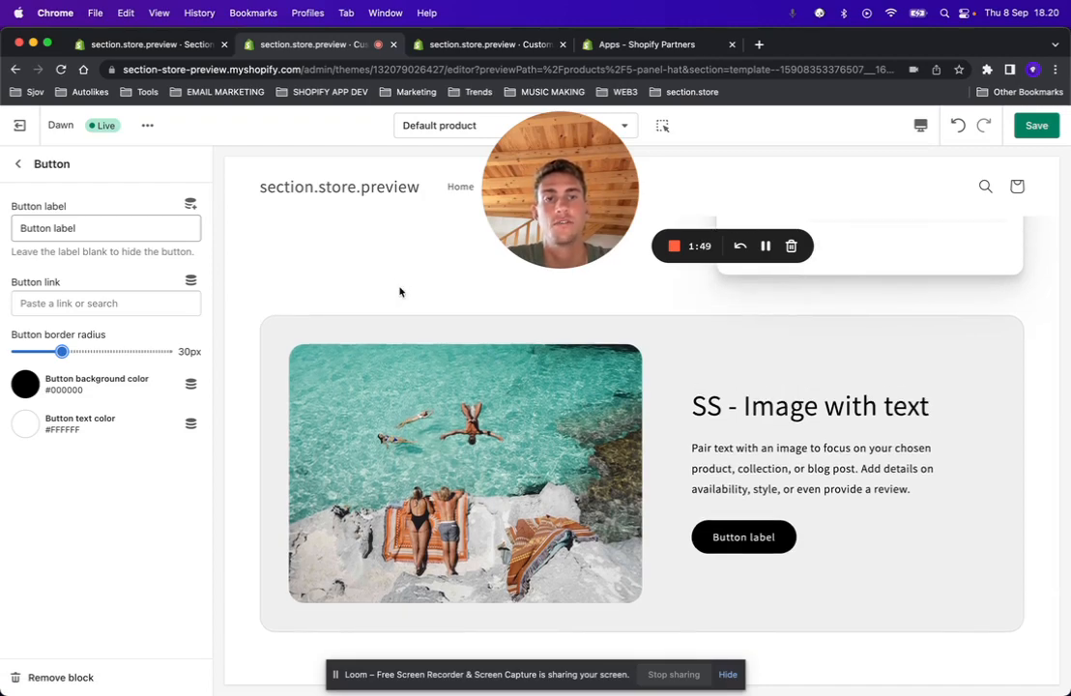
mouse_move(441, 275)
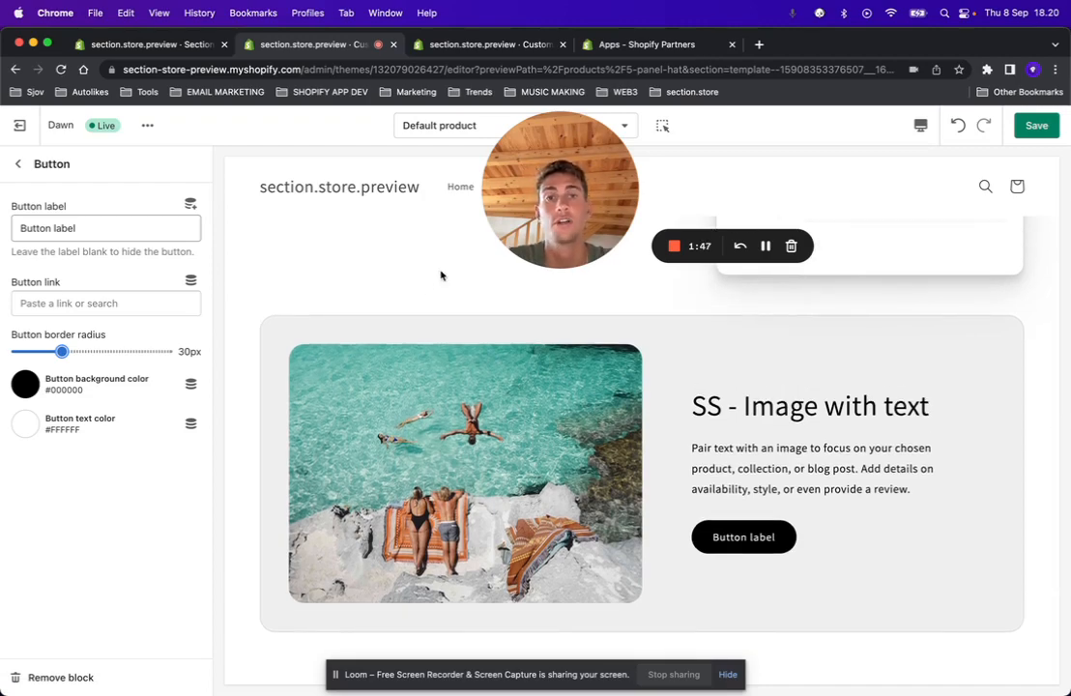